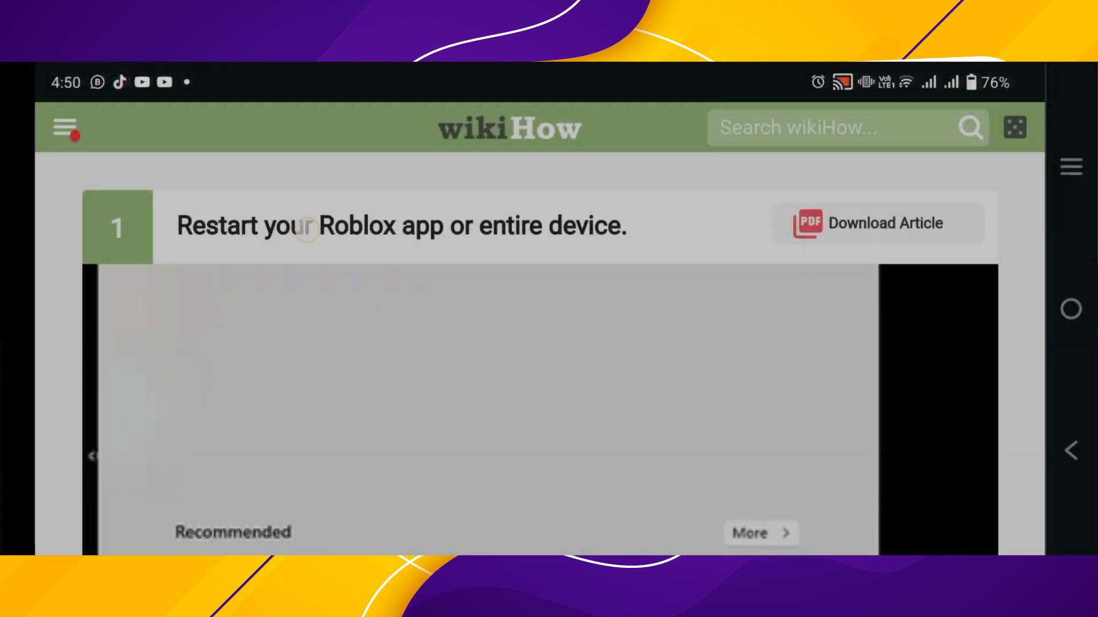
scroll("down", 3)
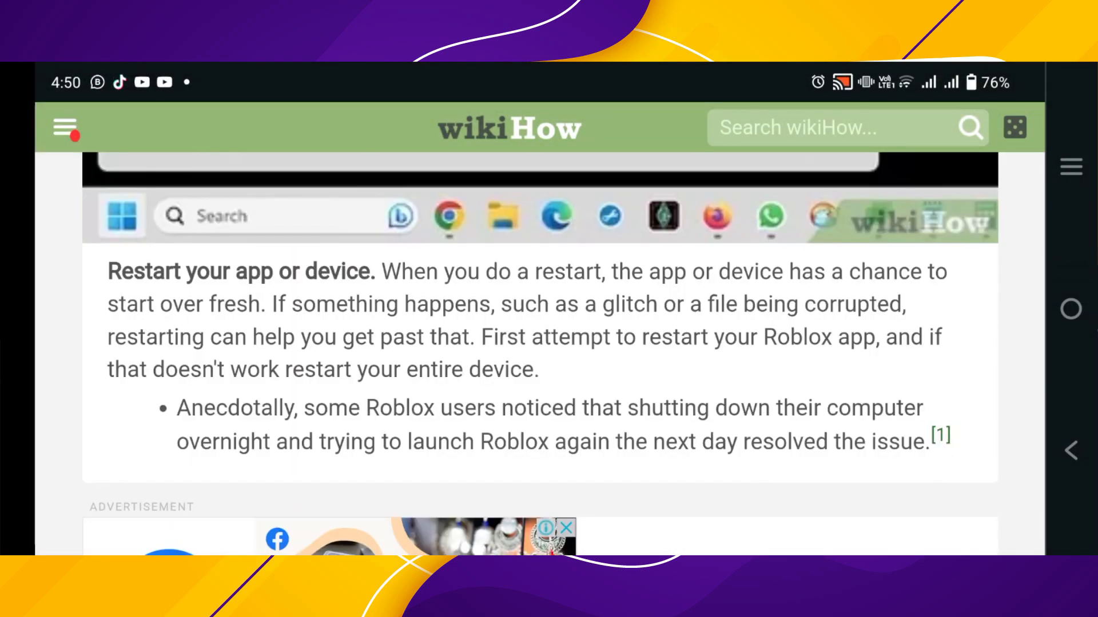
scroll("down", 3)
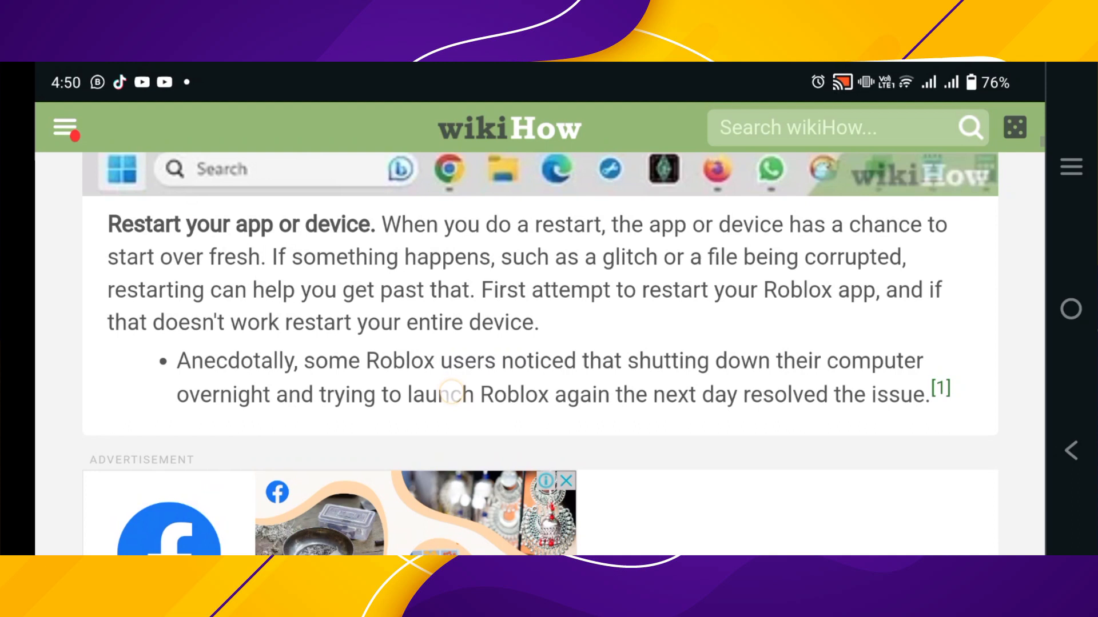
scroll("down", 3)
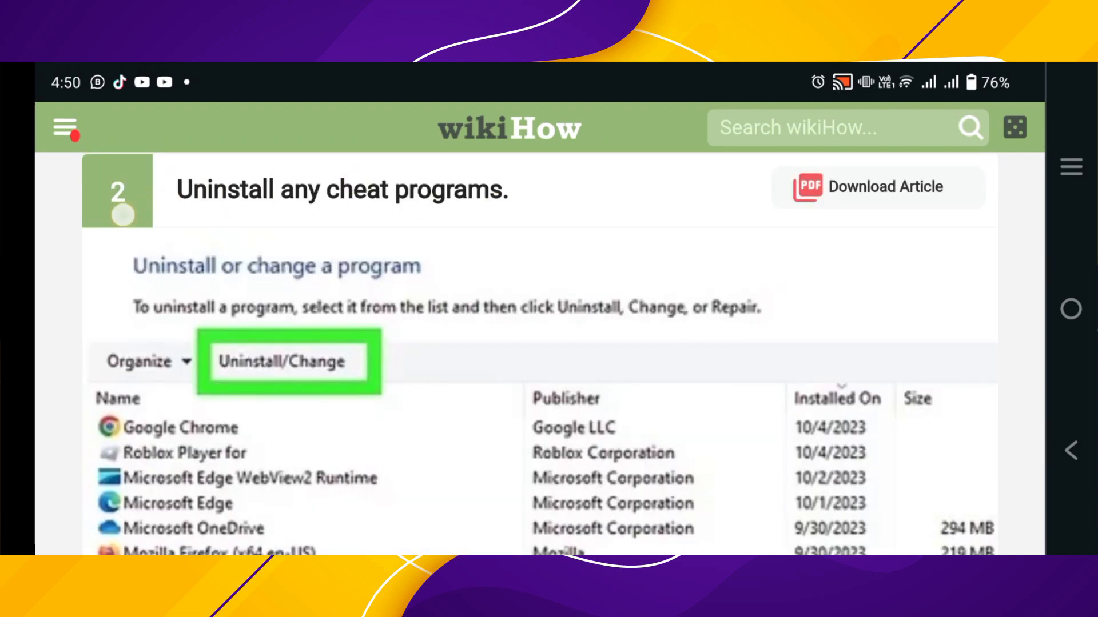
scroll("down", 3)
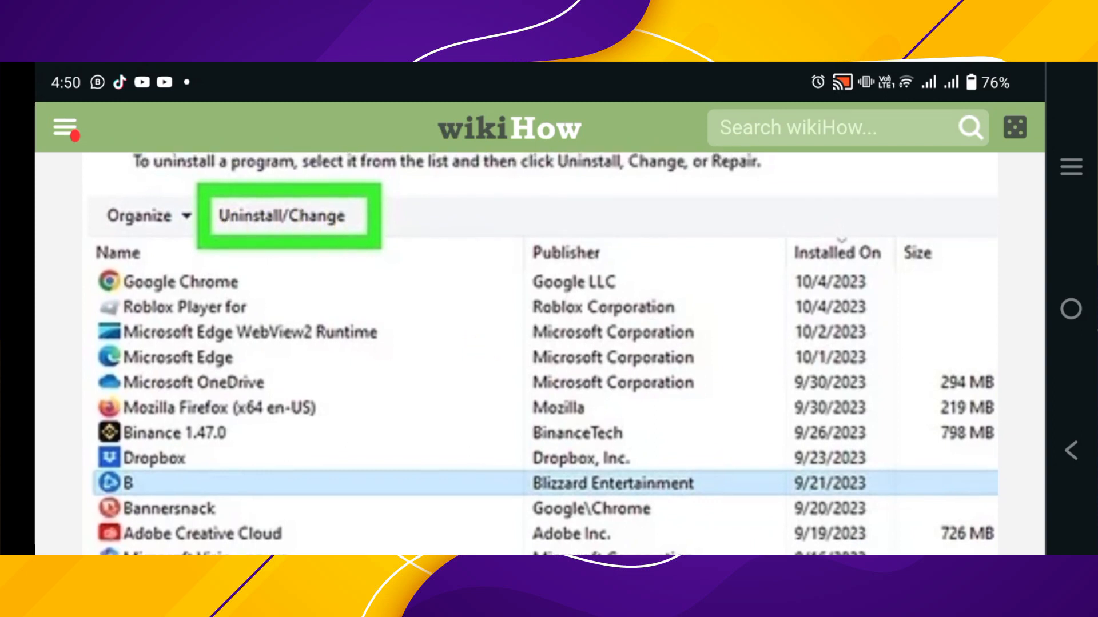
scroll("down", 3)
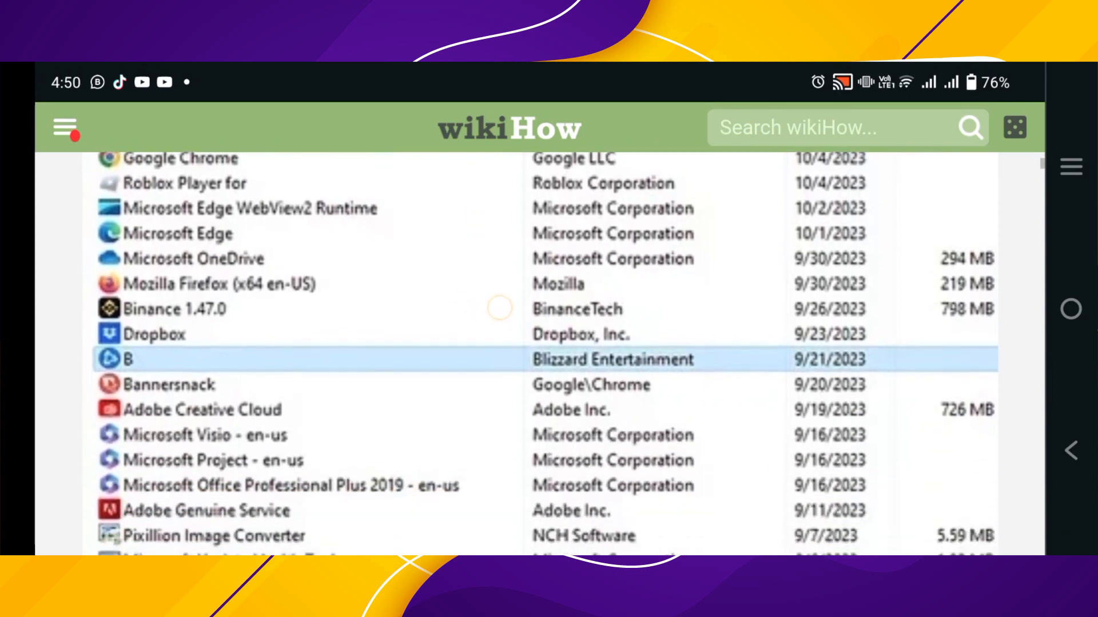
scroll("down", 3)
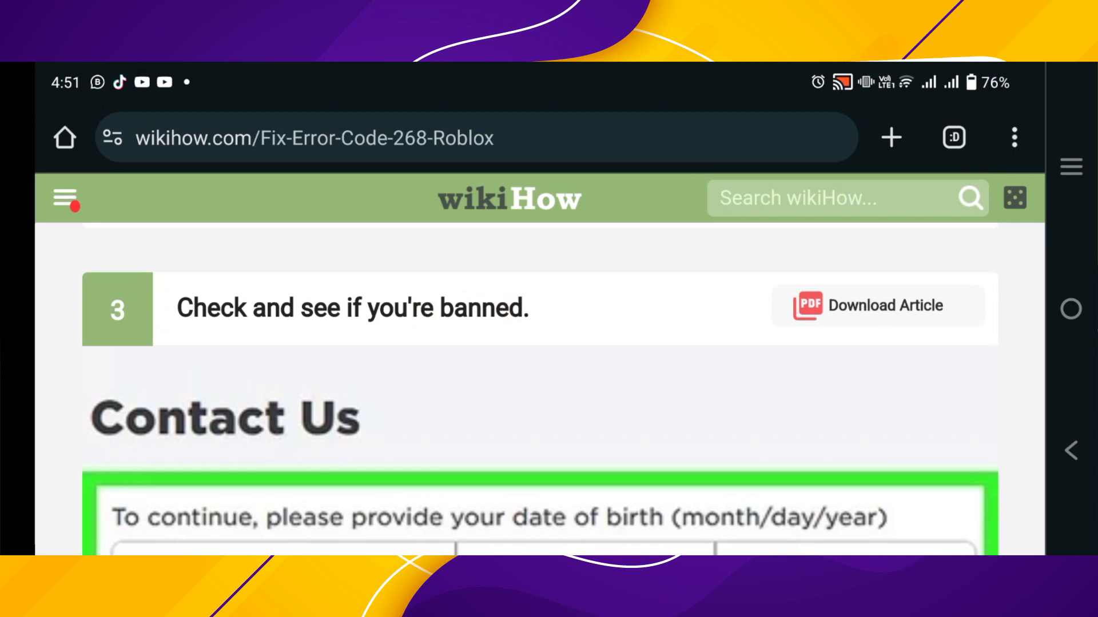
scroll("down", 3)
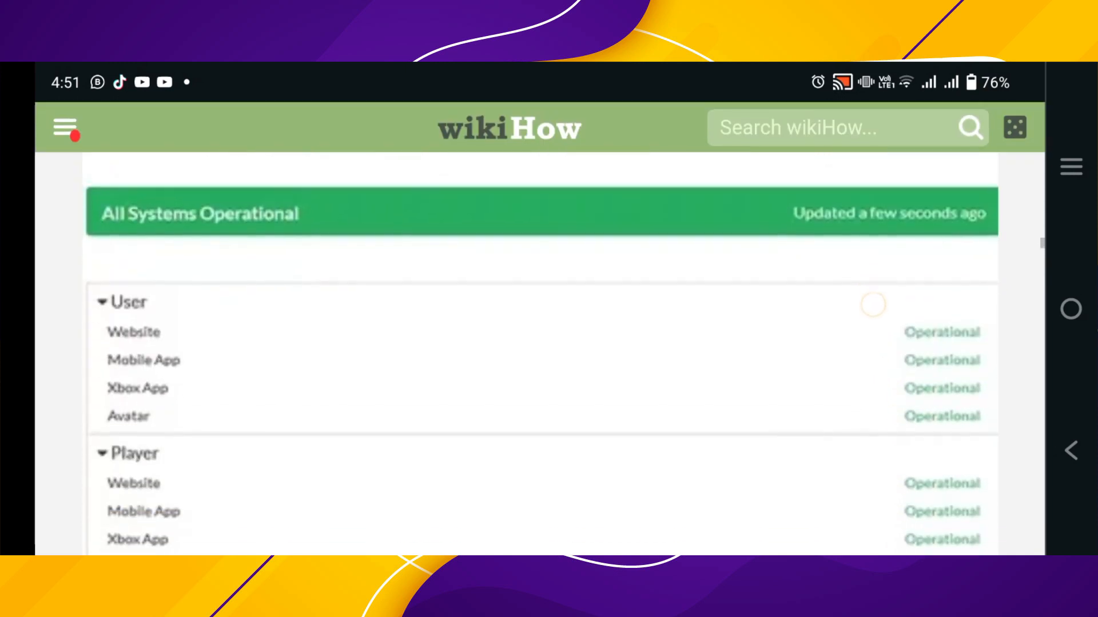
scroll("down", 3)
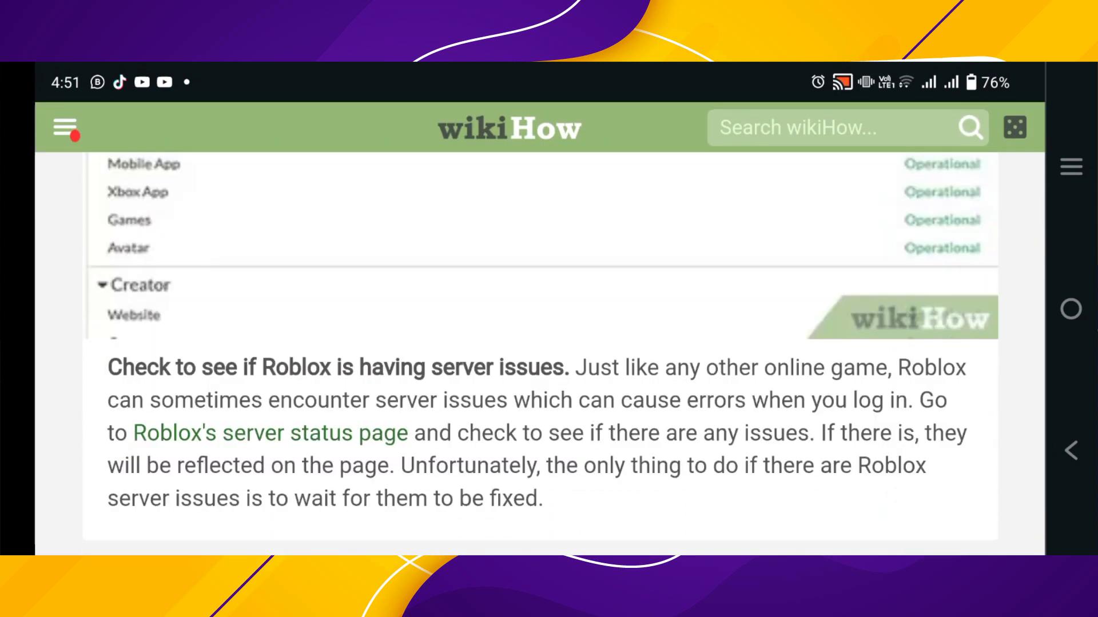